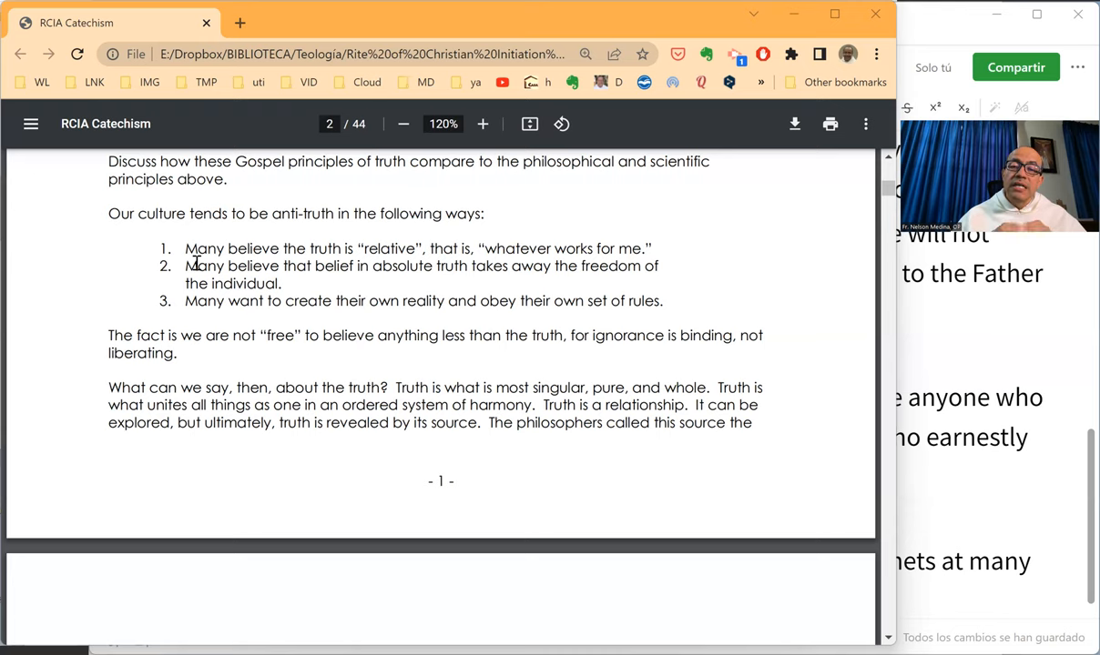
mouse_move(524, 411)
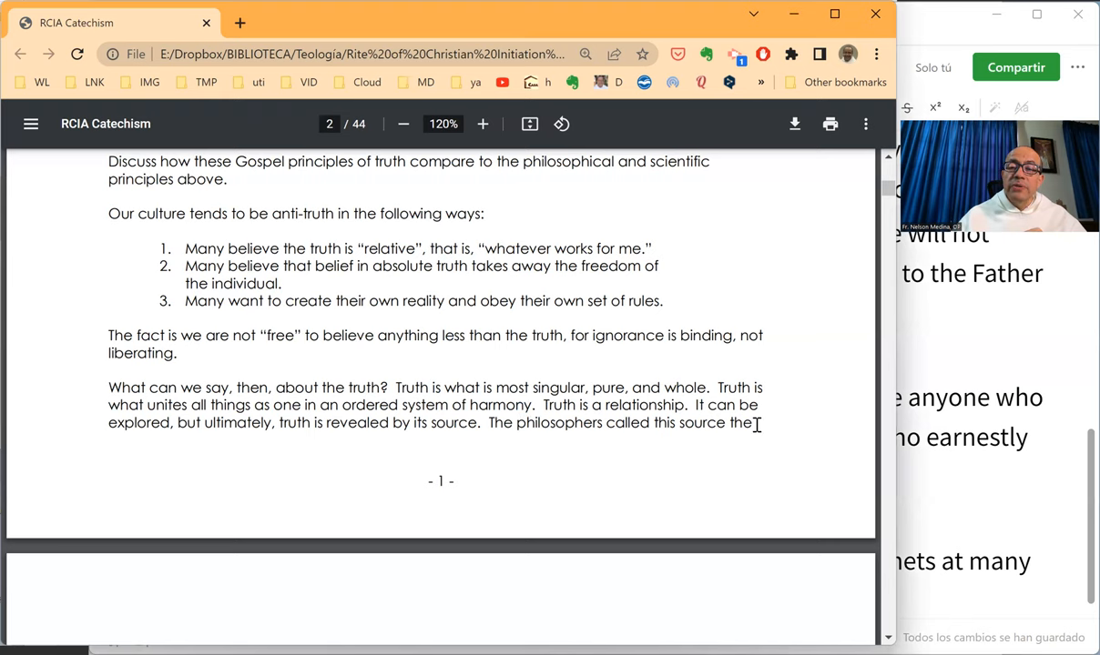
scroll("down", 3)
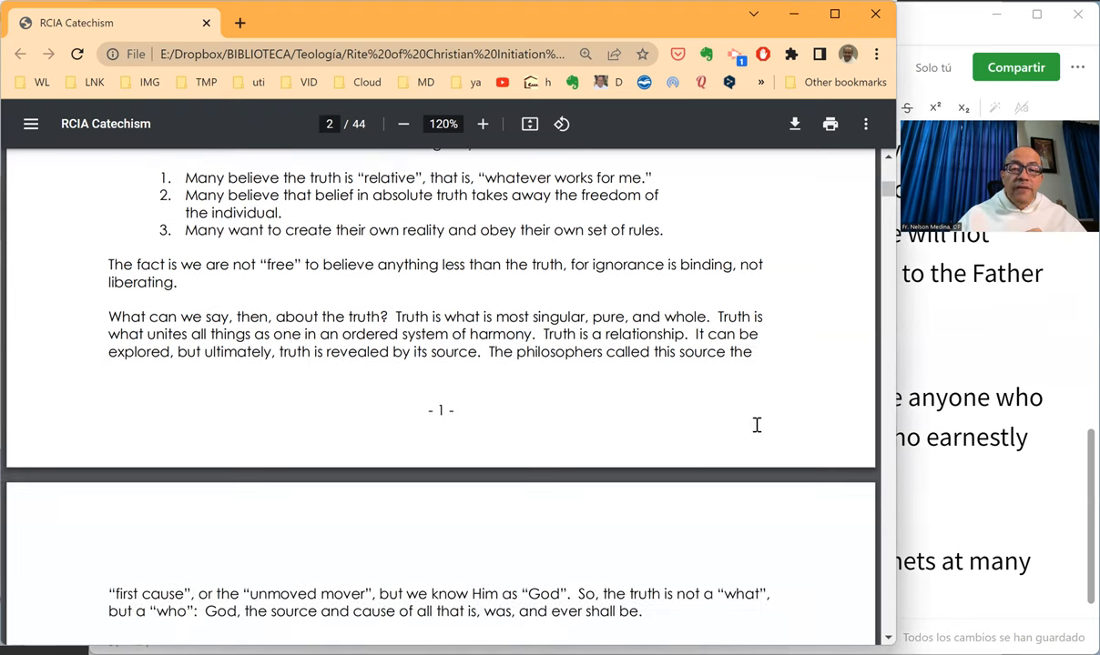